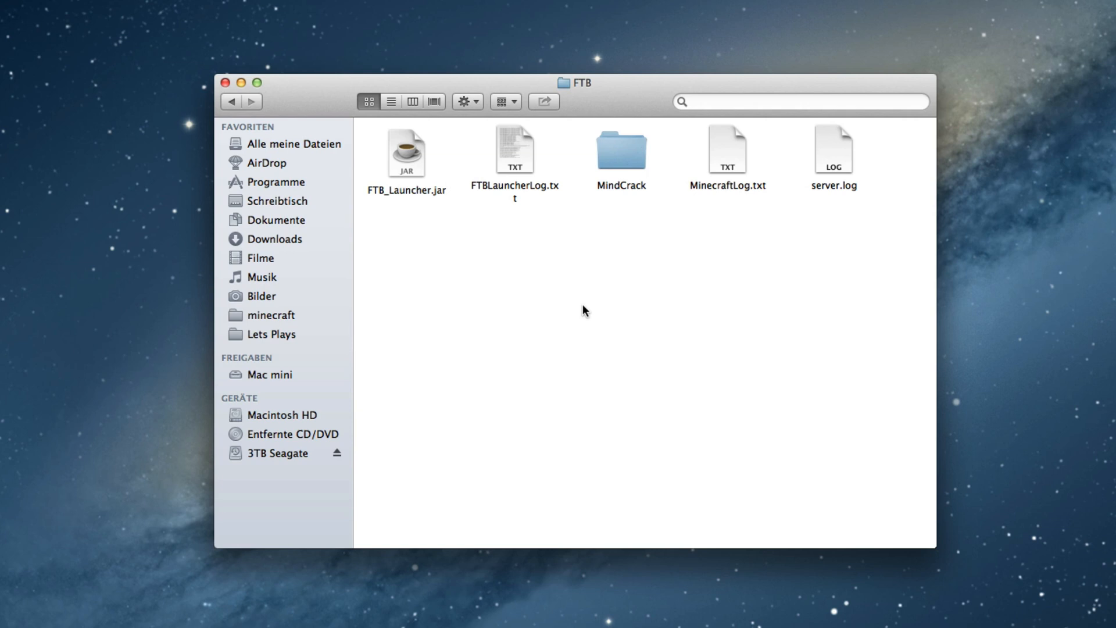
pyautogui.moveTo(455, 168)
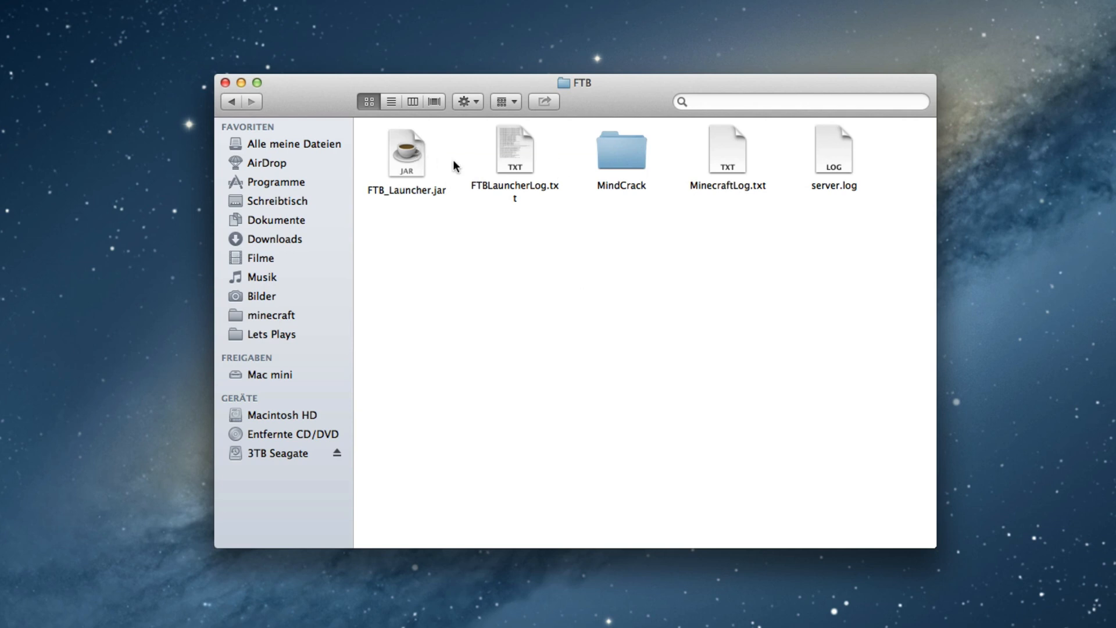
pyautogui.moveTo(382, 154)
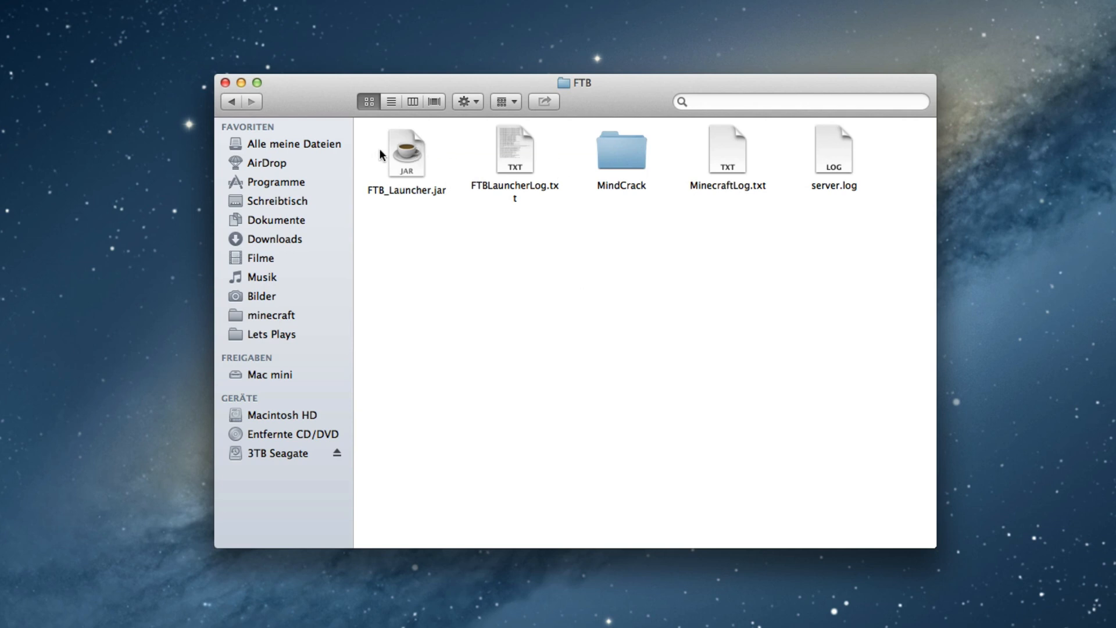
pyautogui.moveTo(359, 152)
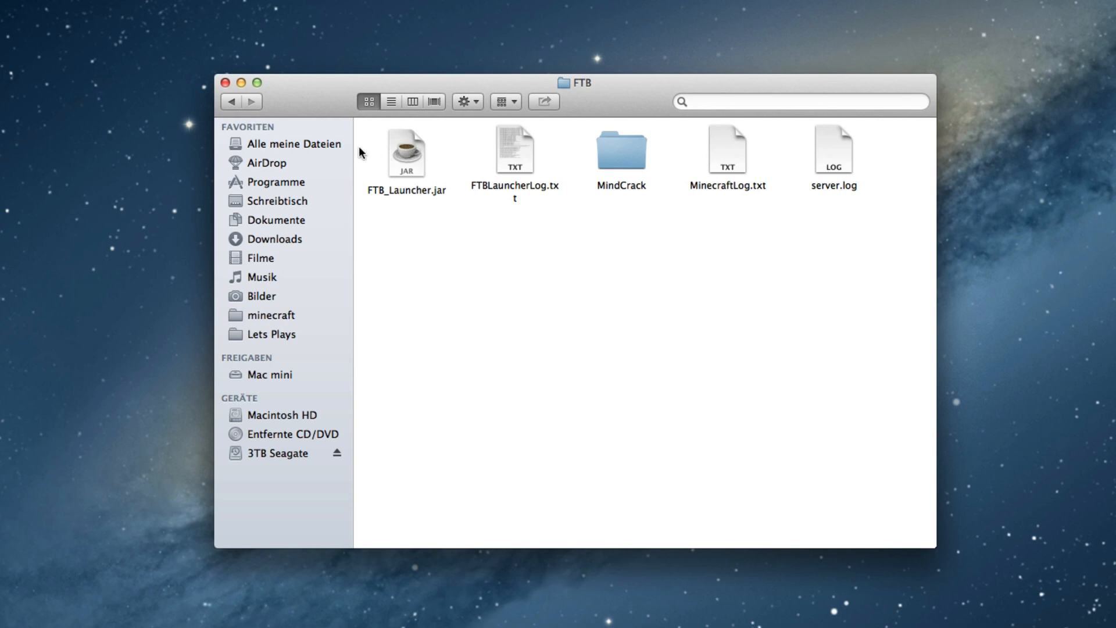
pyautogui.moveTo(515, 150)
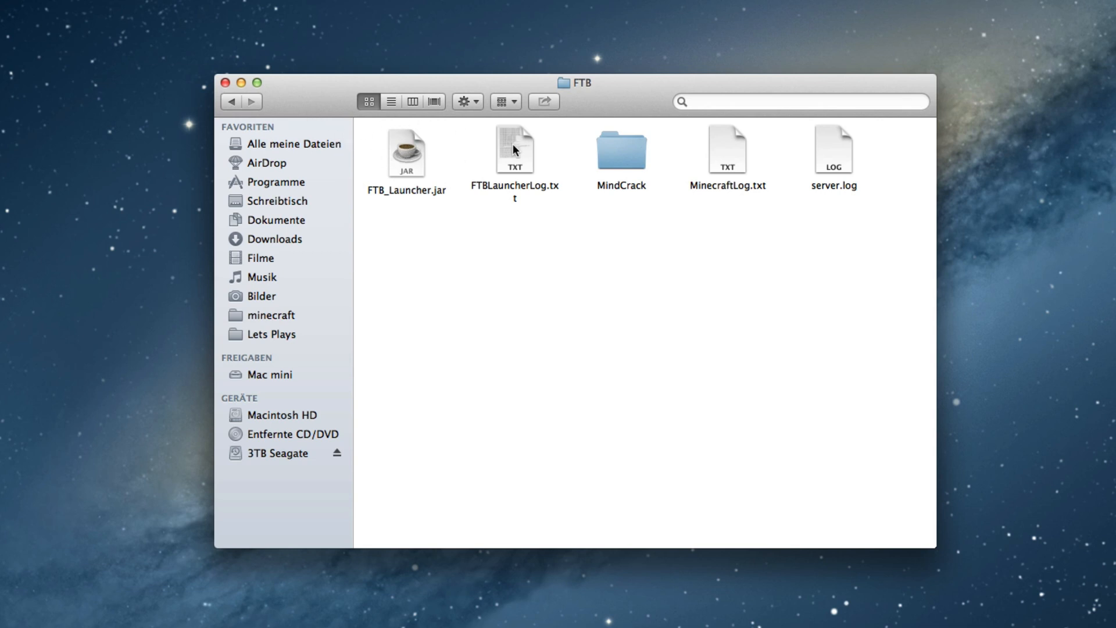
pyautogui.moveTo(273, 119)
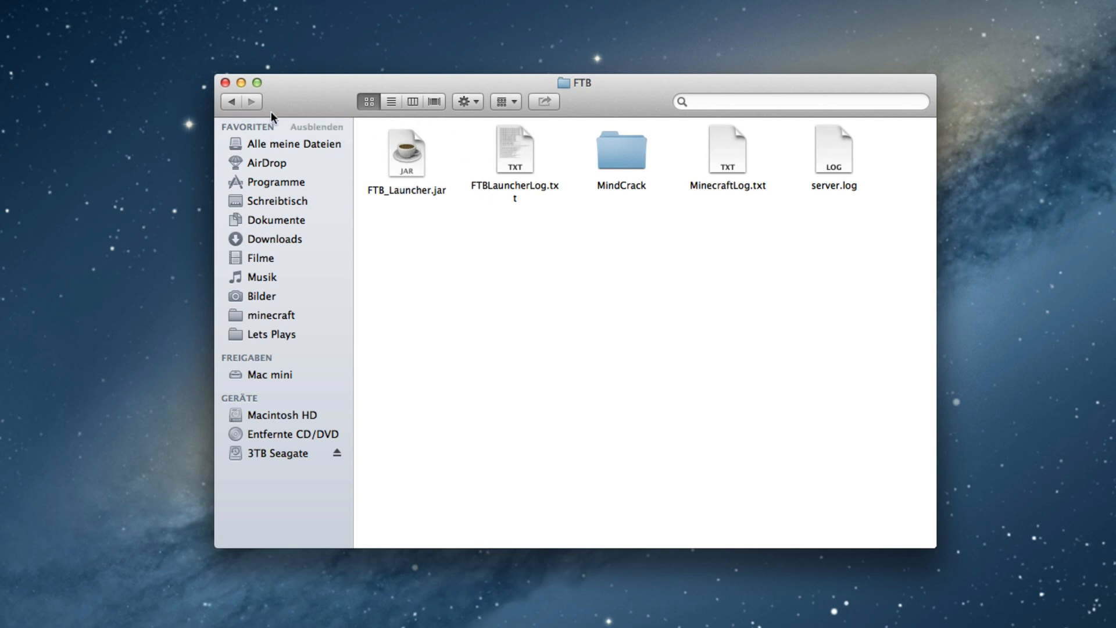
pyautogui.moveTo(416, 155)
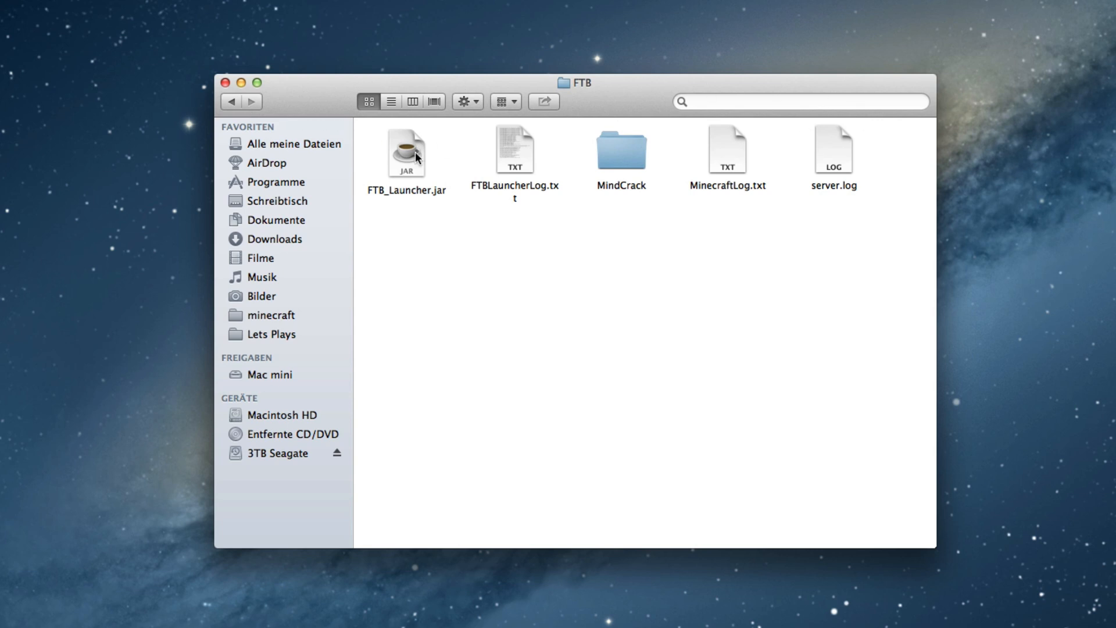
pyautogui.moveTo(428, 183)
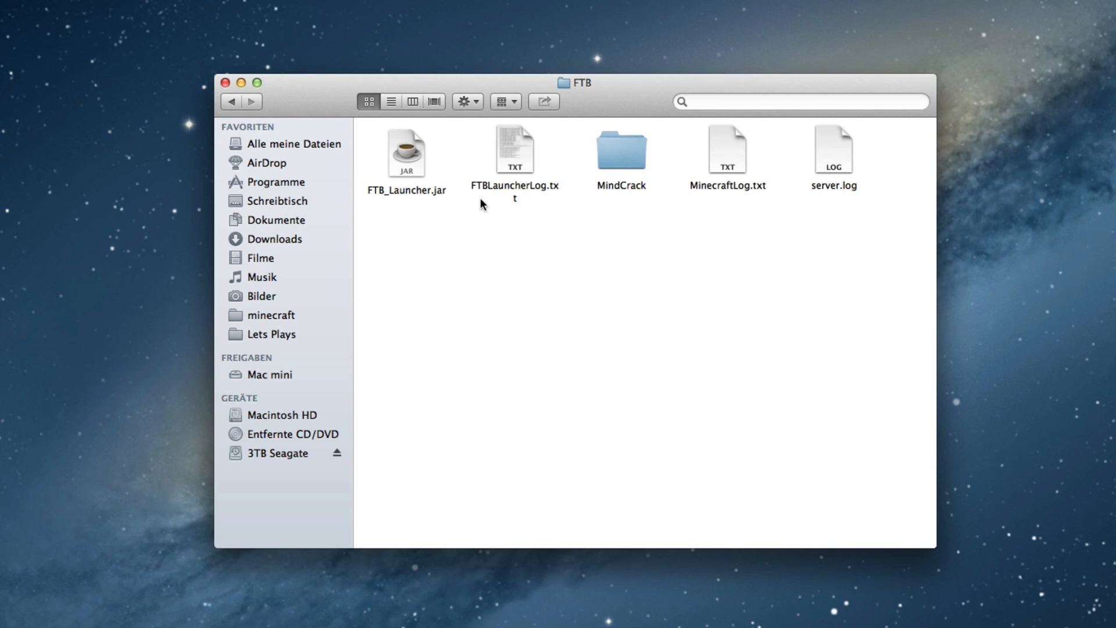
pyautogui.moveTo(506, 258)
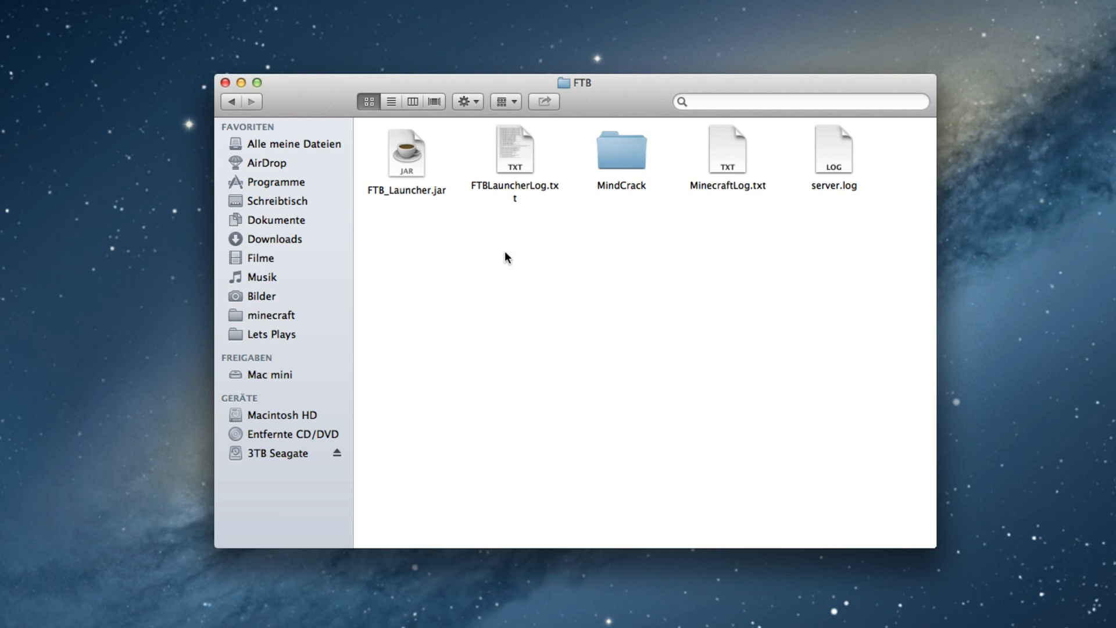
# Launch FTB_Launcher.jar and reach the Advanced Options dialog via the Options page
pyautogui.click(406, 151)
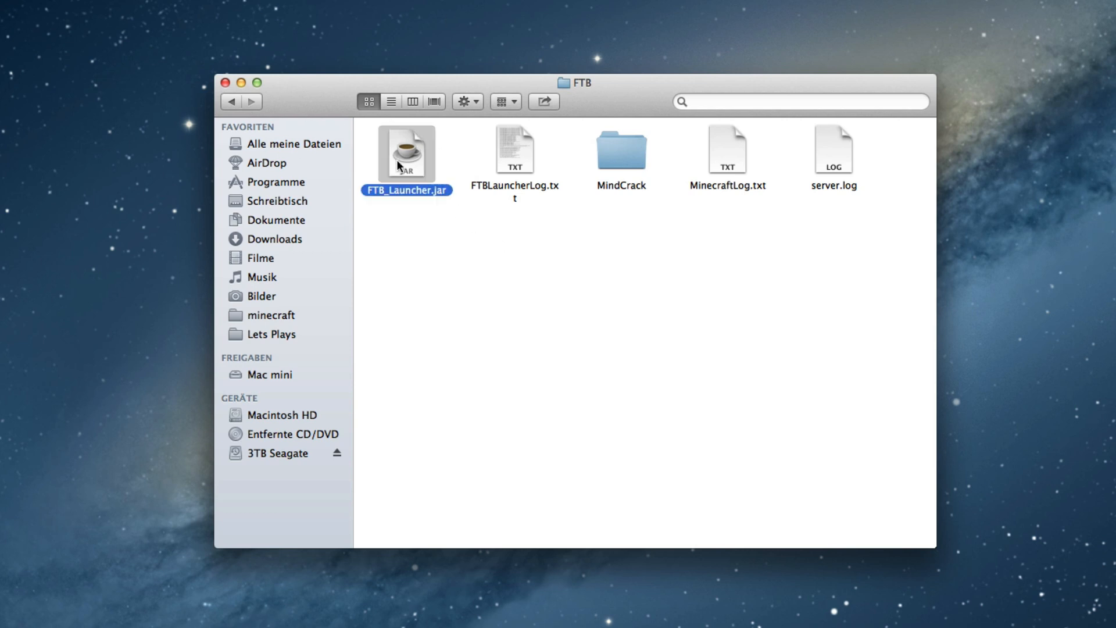
pyautogui.doubleClick(405, 155)
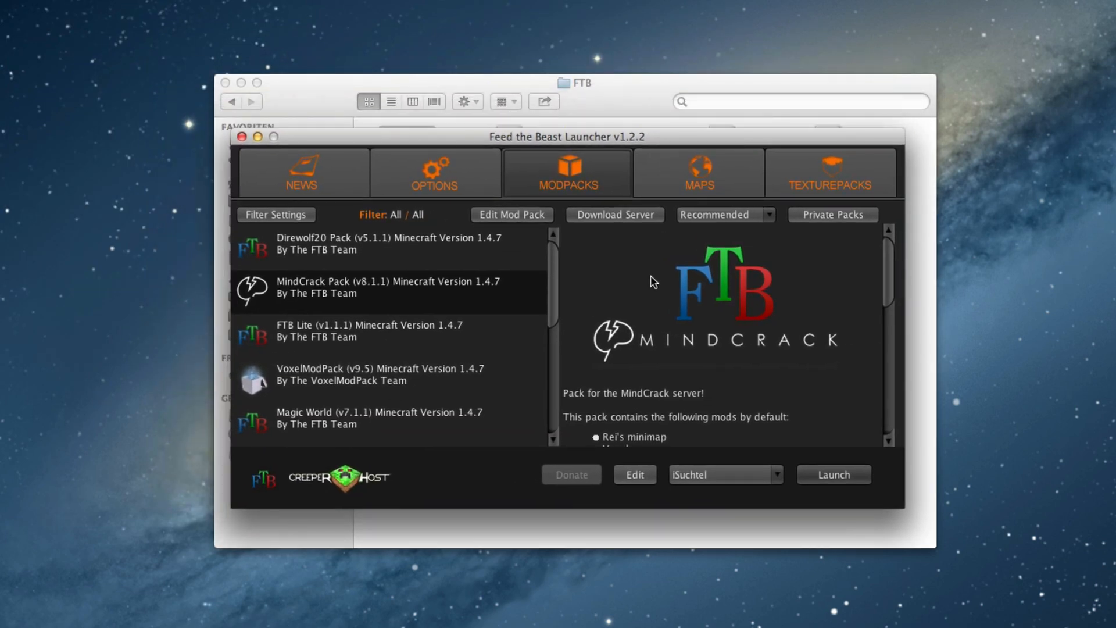
pyautogui.moveTo(874, 364)
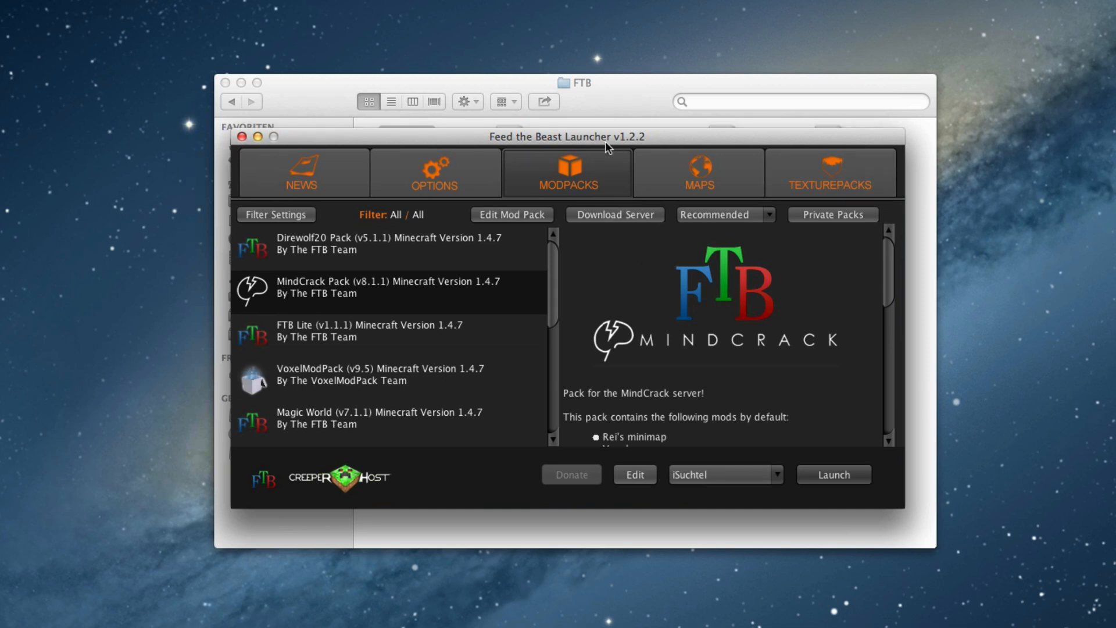
pyautogui.click(434, 172)
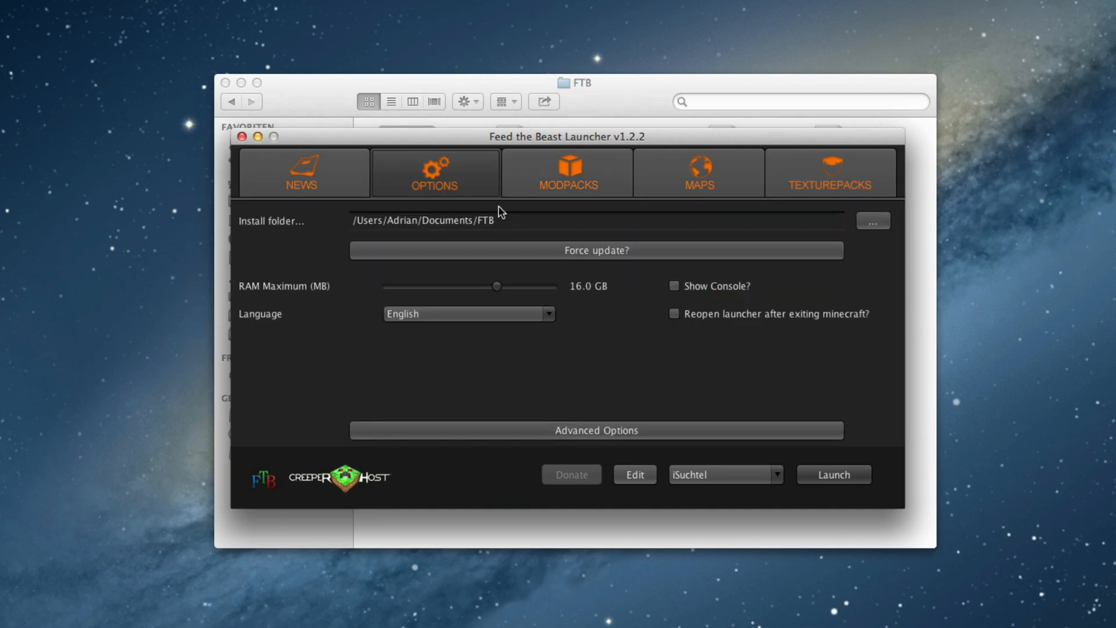
pyautogui.click(596, 430)
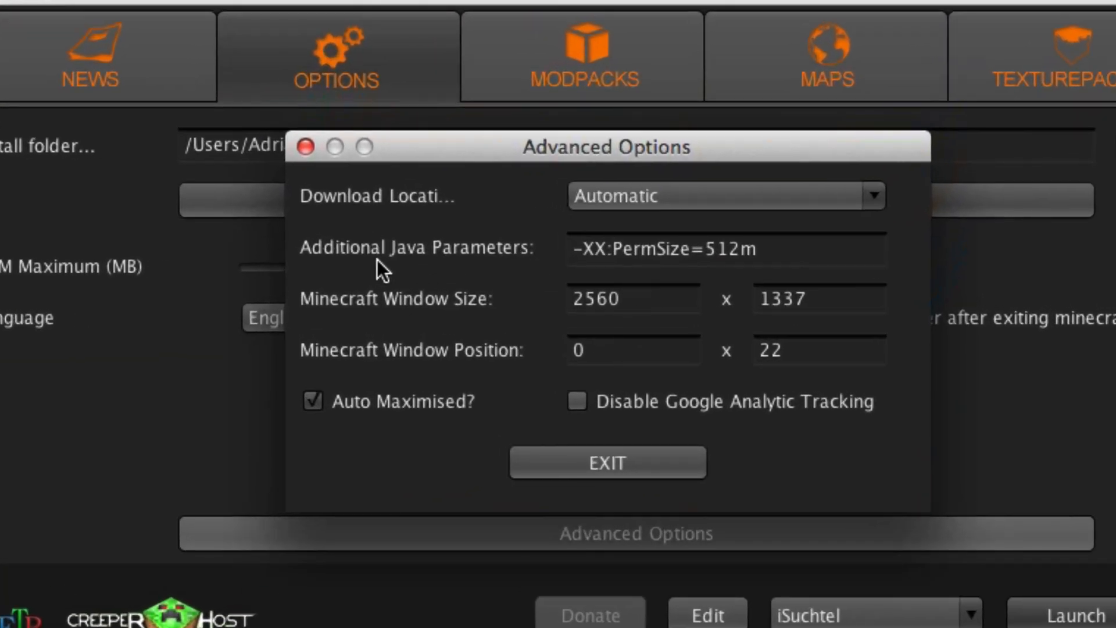
pyautogui.moveTo(625, 274)
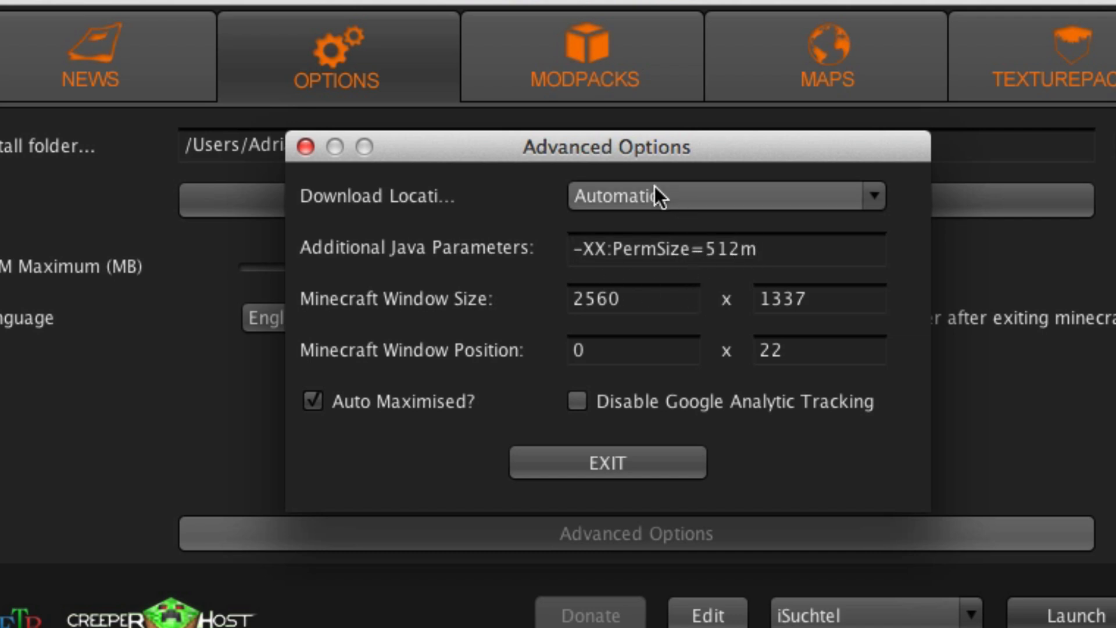
pyautogui.moveTo(717, 258)
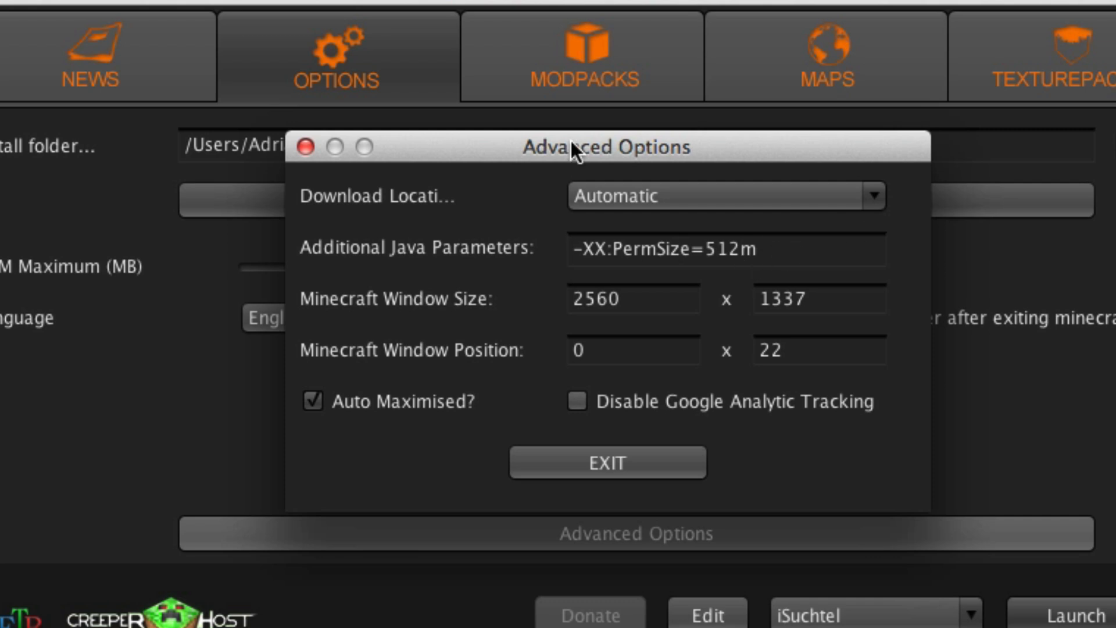
pyautogui.moveTo(744, 253)
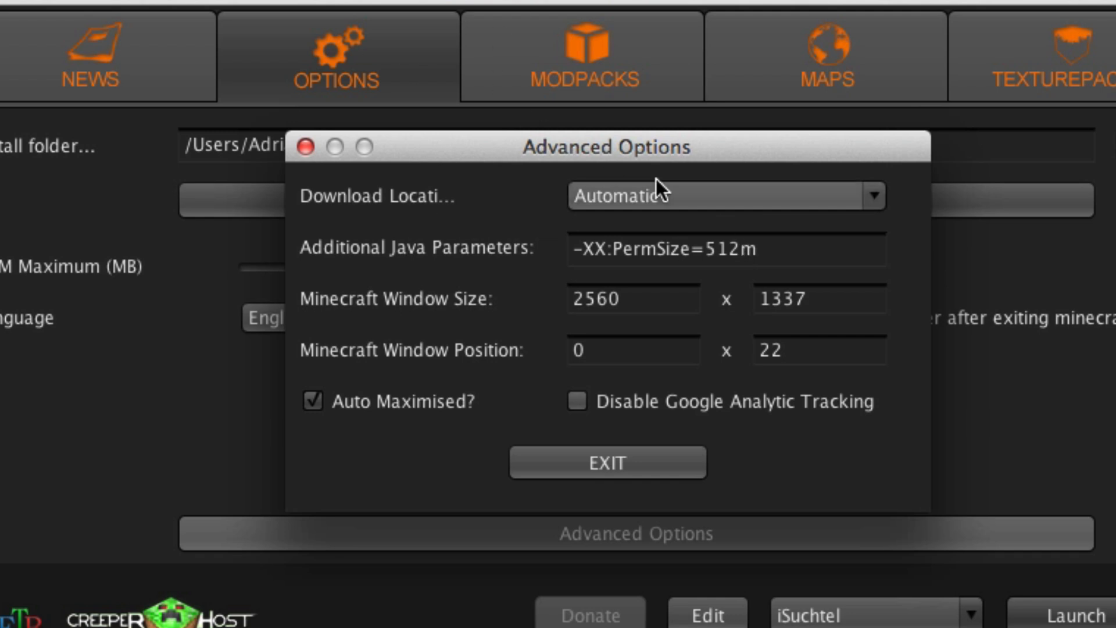
pyautogui.moveTo(800, 238)
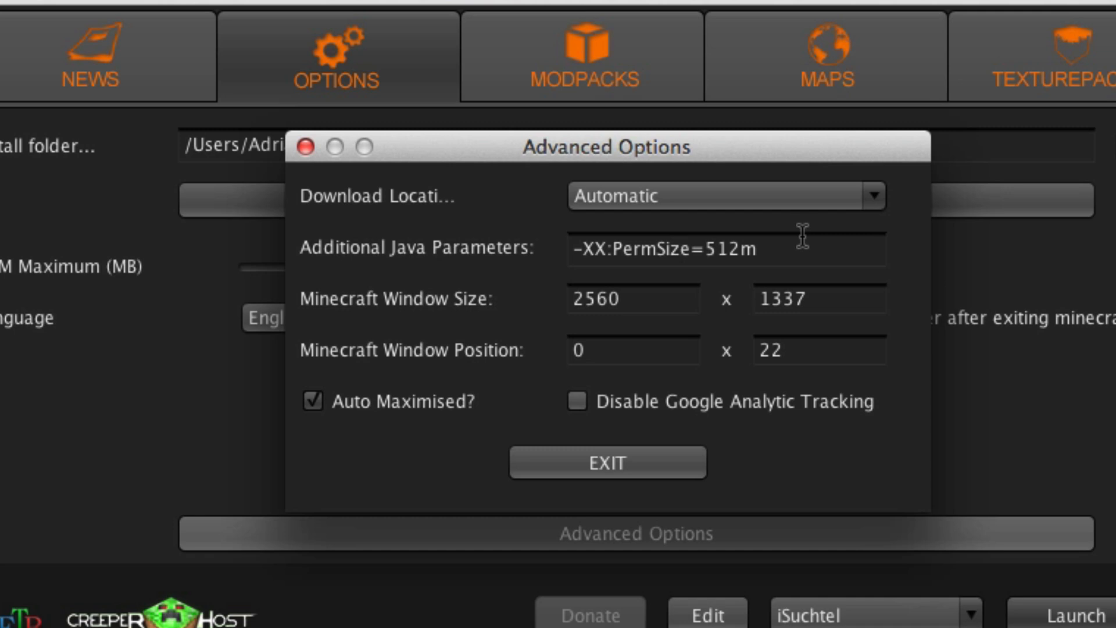
pyautogui.moveTo(748, 256)
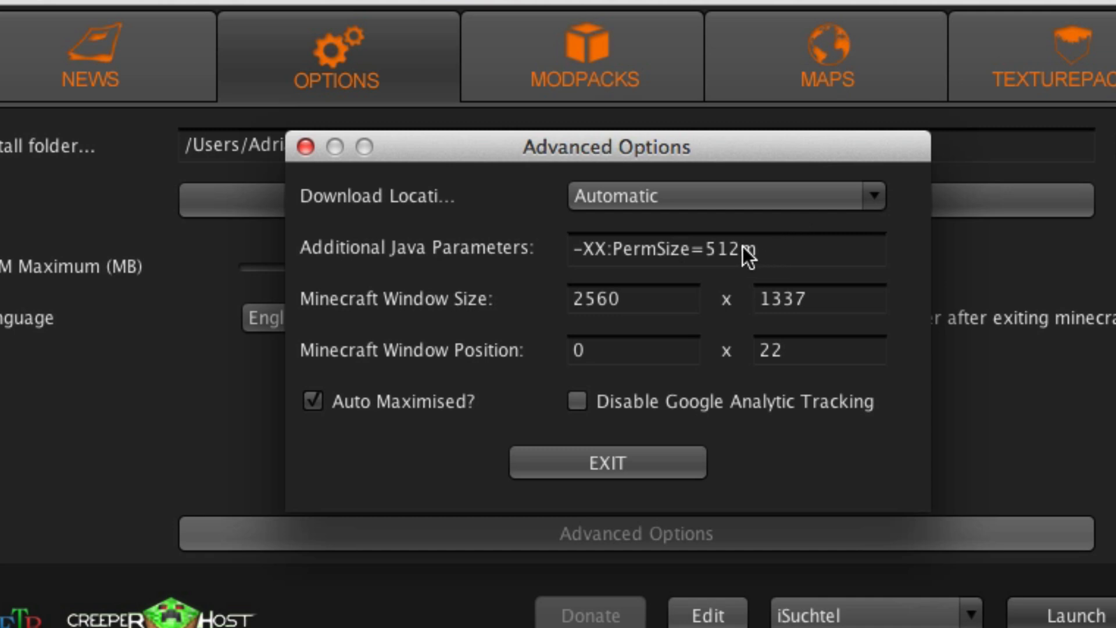
pyautogui.moveTo(785, 256)
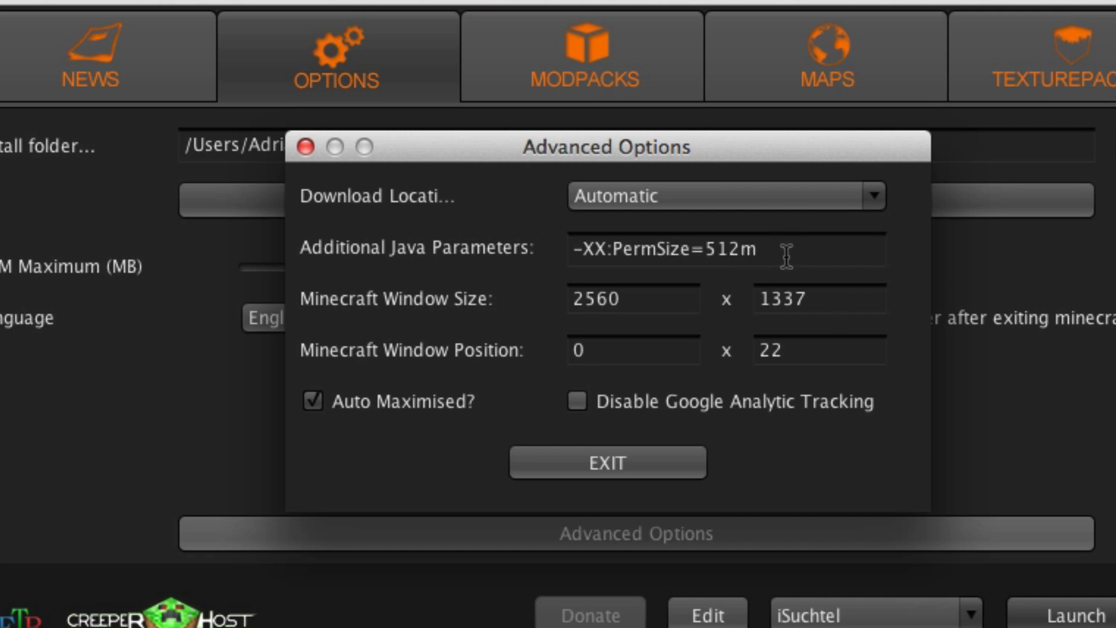
pyautogui.moveTo(738, 262)
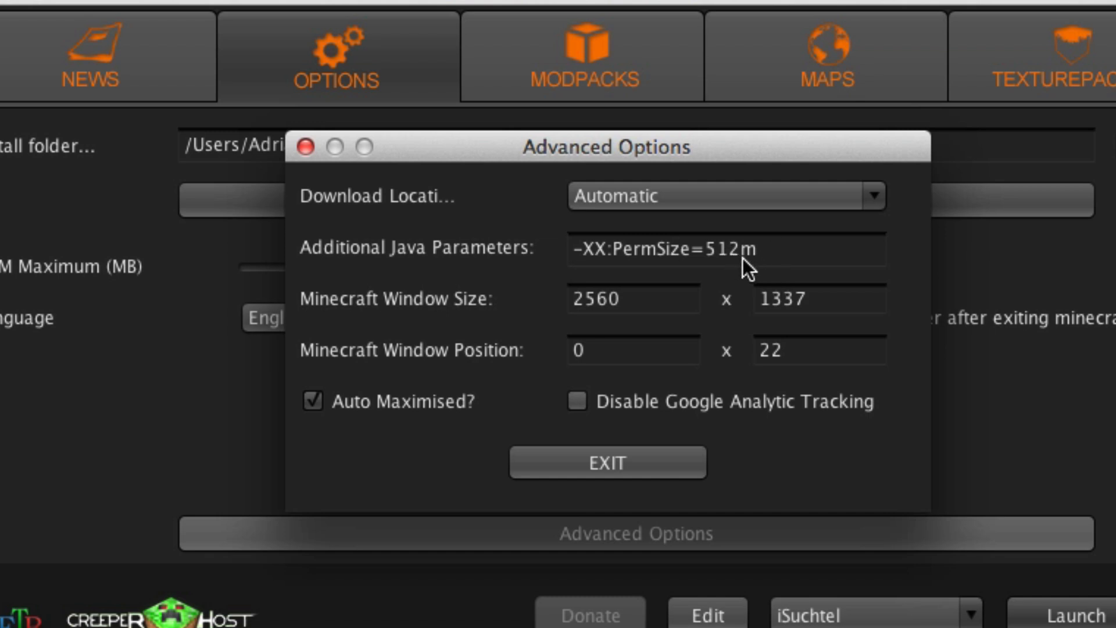
pyautogui.moveTo(744, 275)
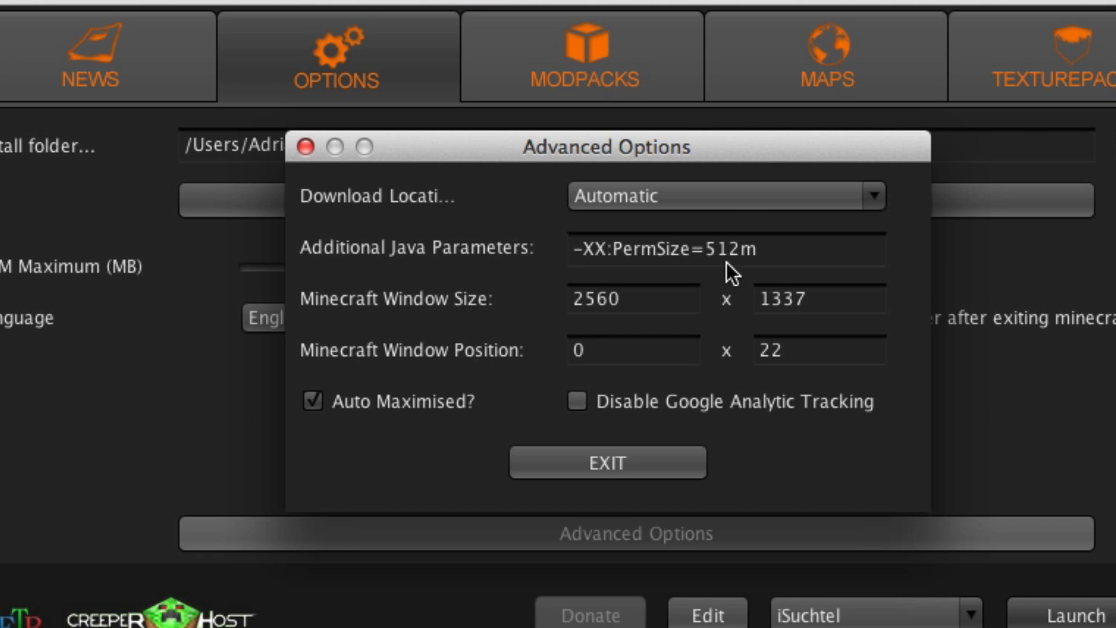
pyautogui.moveTo(775, 249)
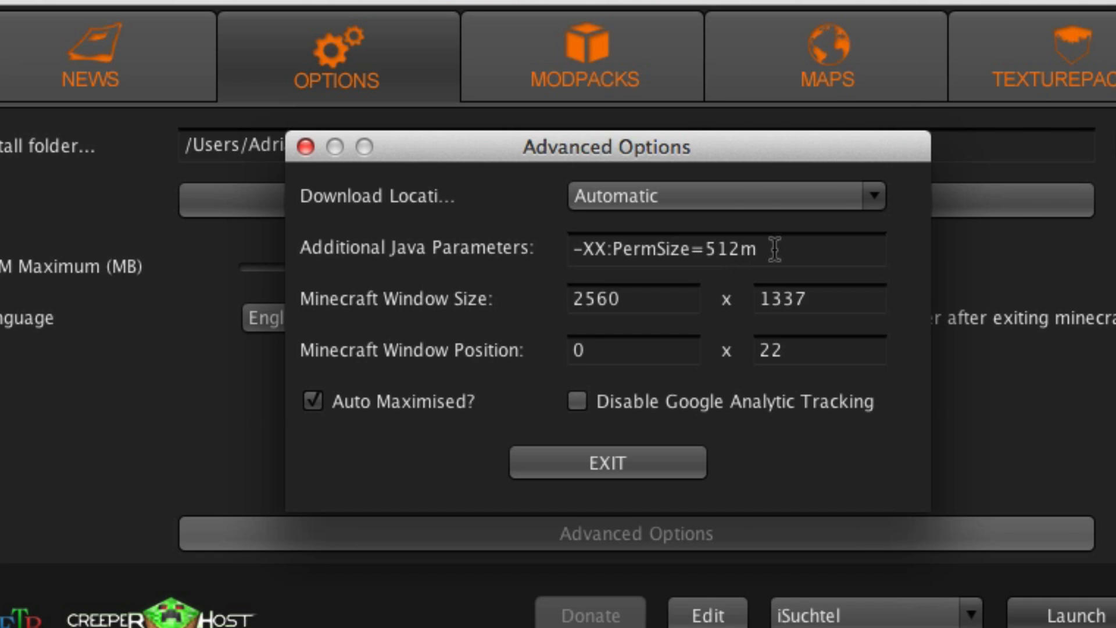
pyautogui.moveTo(509, 295)
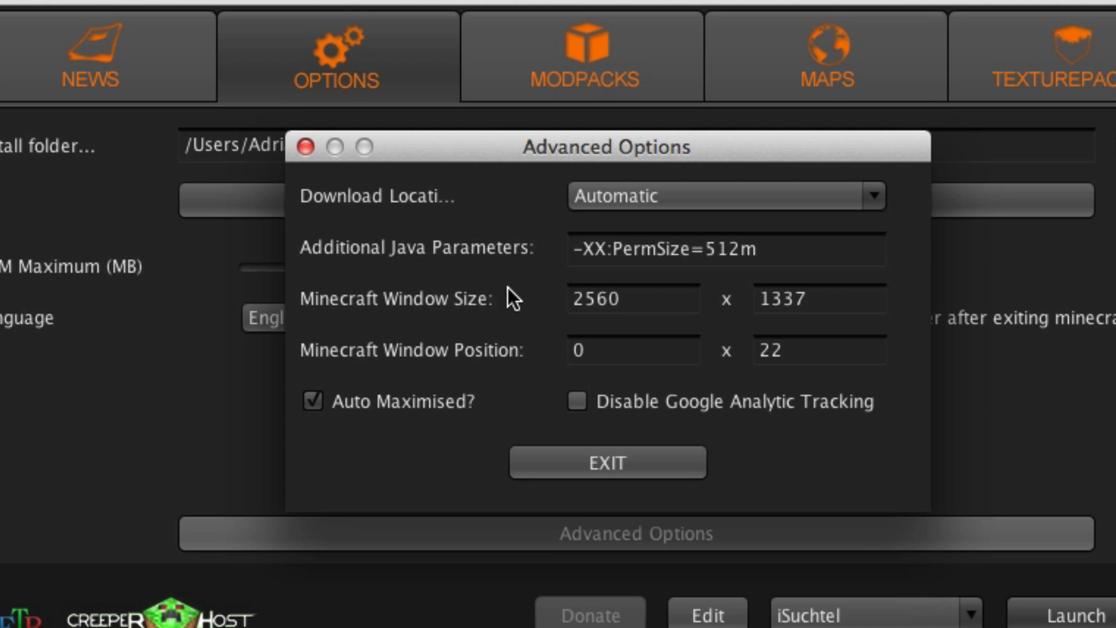
pyautogui.moveTo(697, 235)
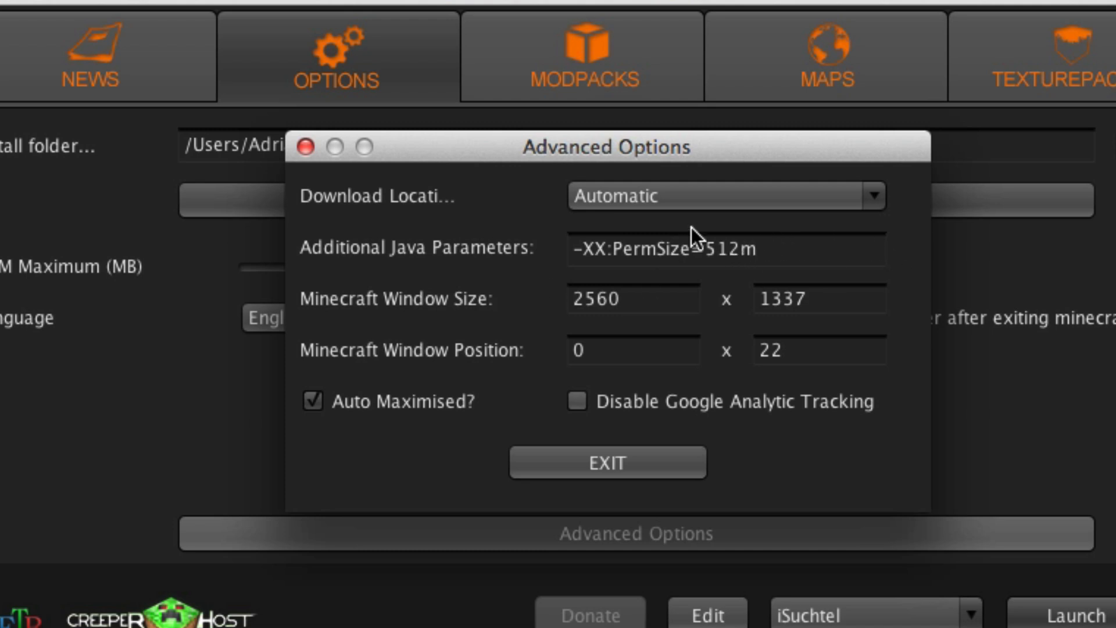
pyautogui.moveTo(496, 392)
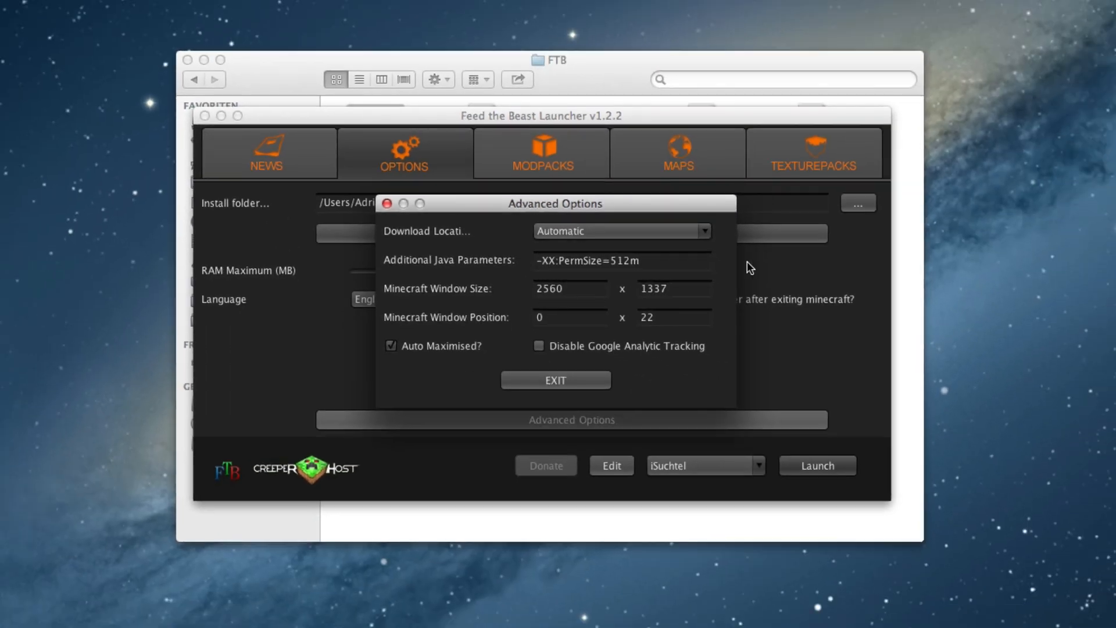
pyautogui.moveTo(600, 294)
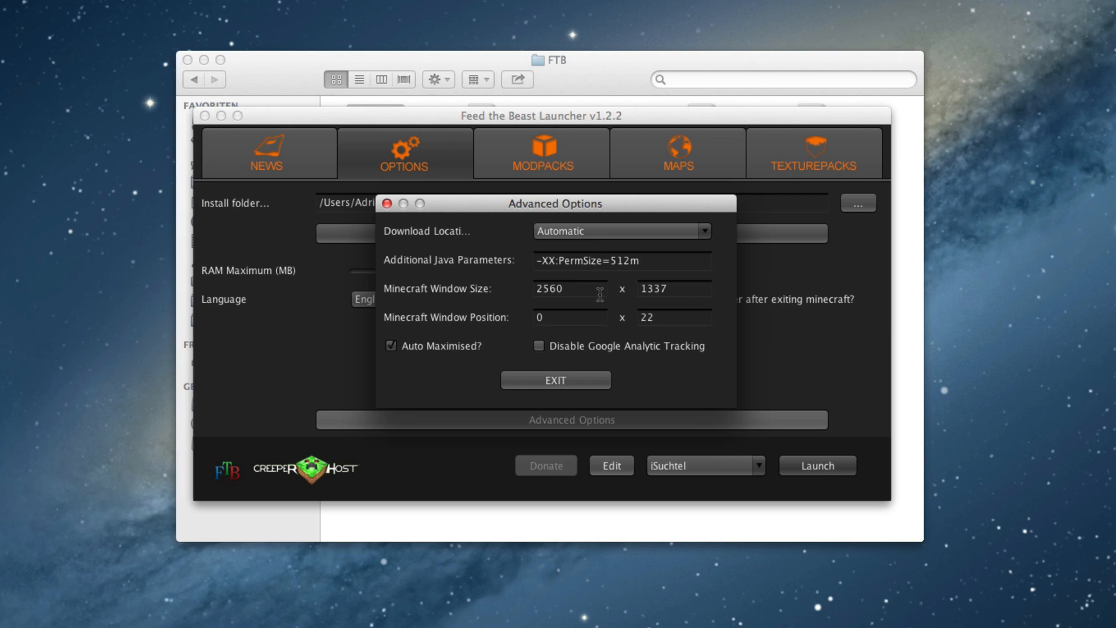
pyautogui.moveTo(622, 381)
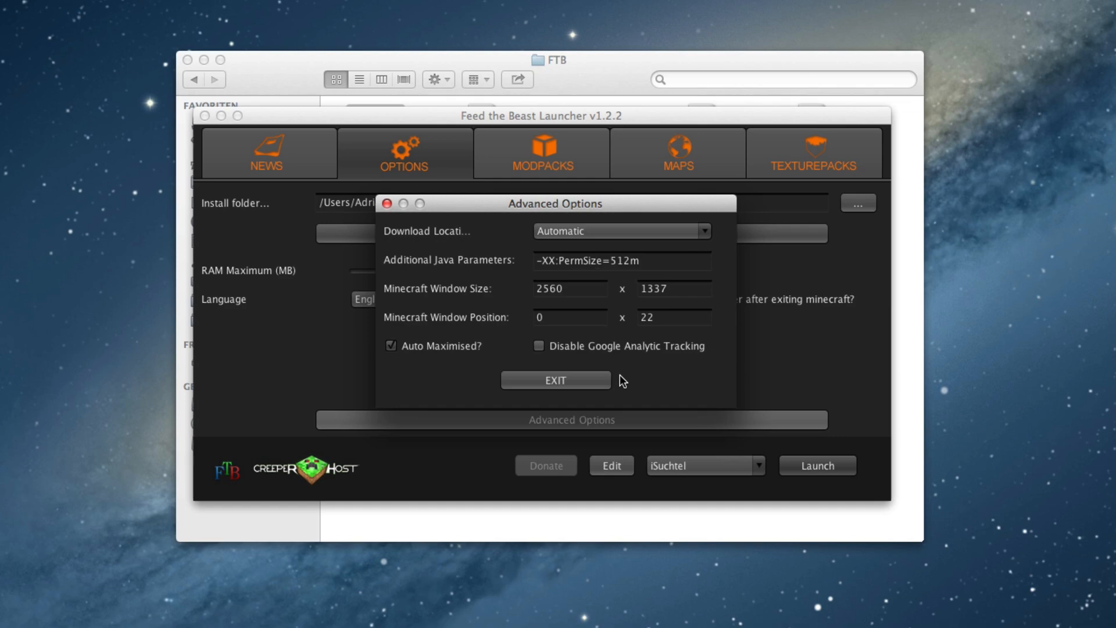